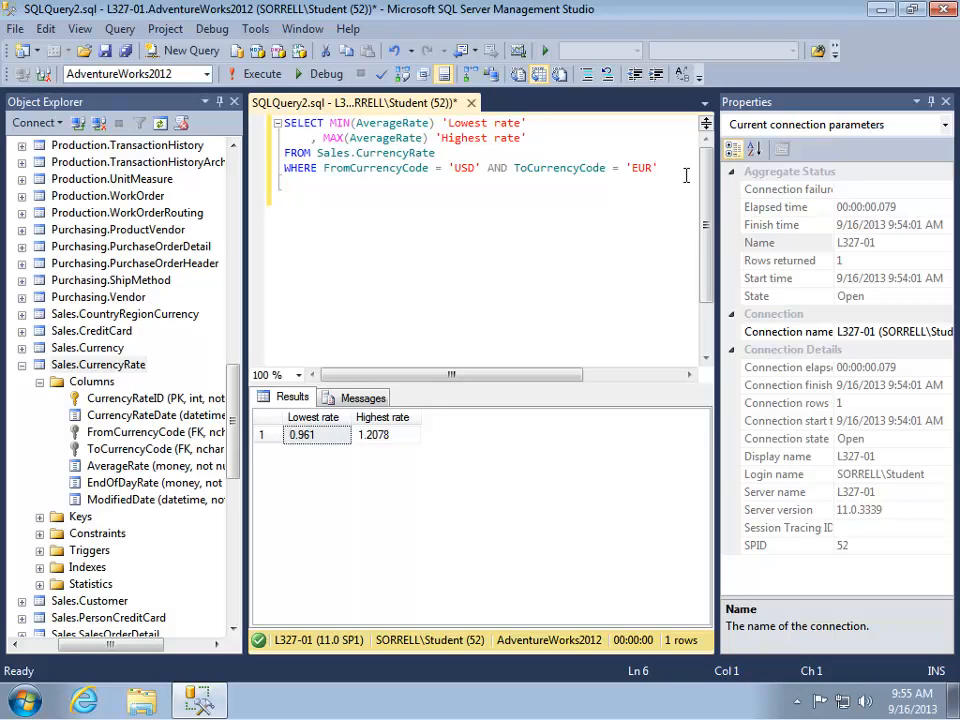
Run a test SELECT YEAR(CurrencyRateDate) FROM Sales.CurrencyRate query.
text(SELECT)
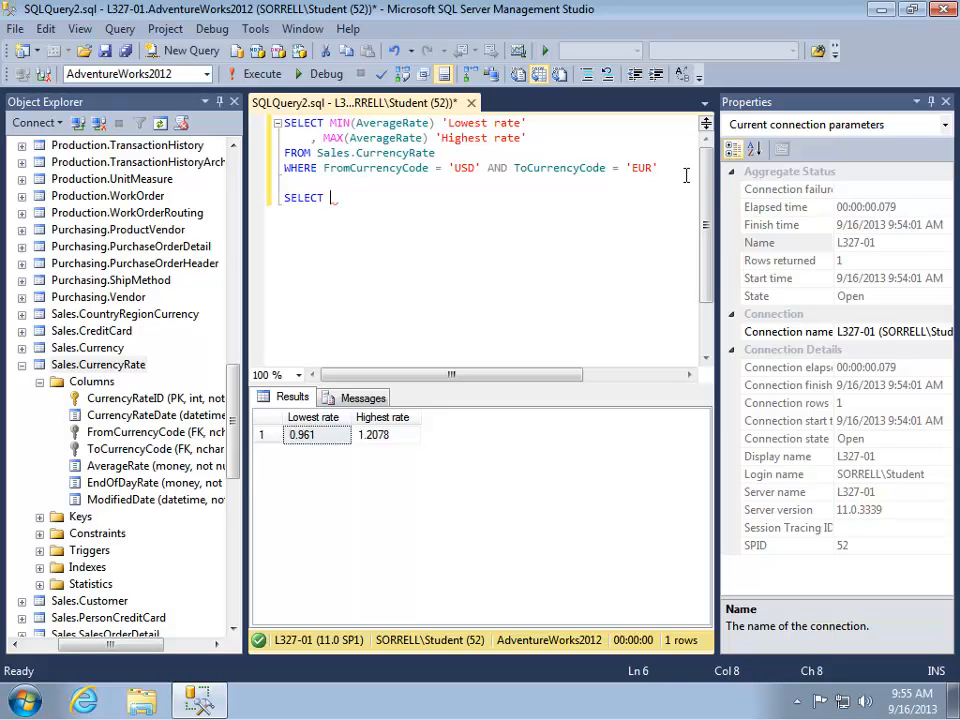
text(YEAR)
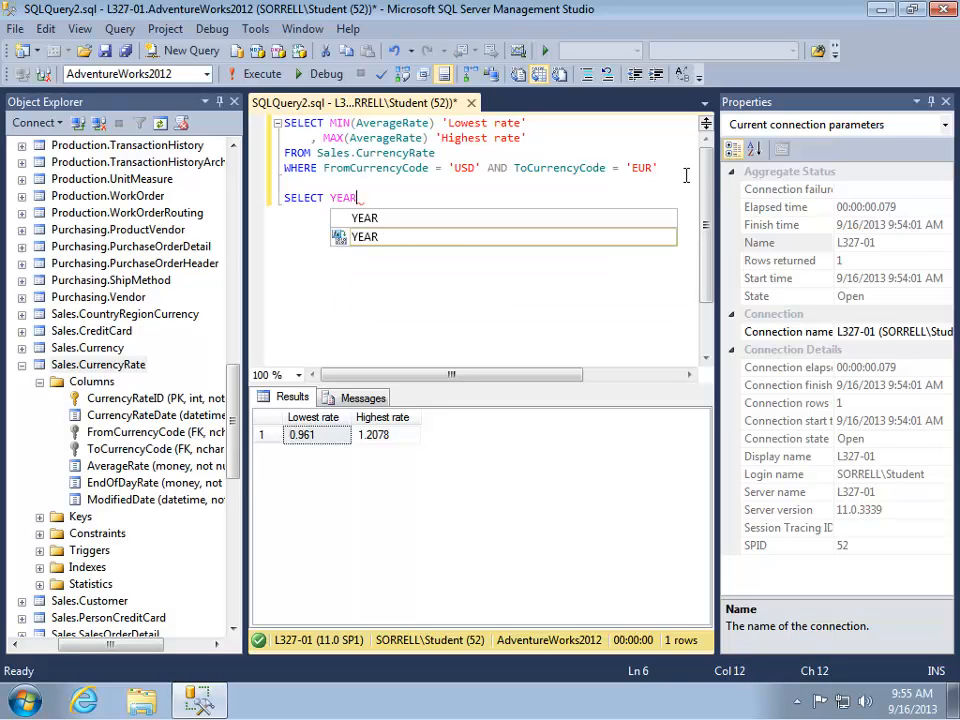
text((Curre)
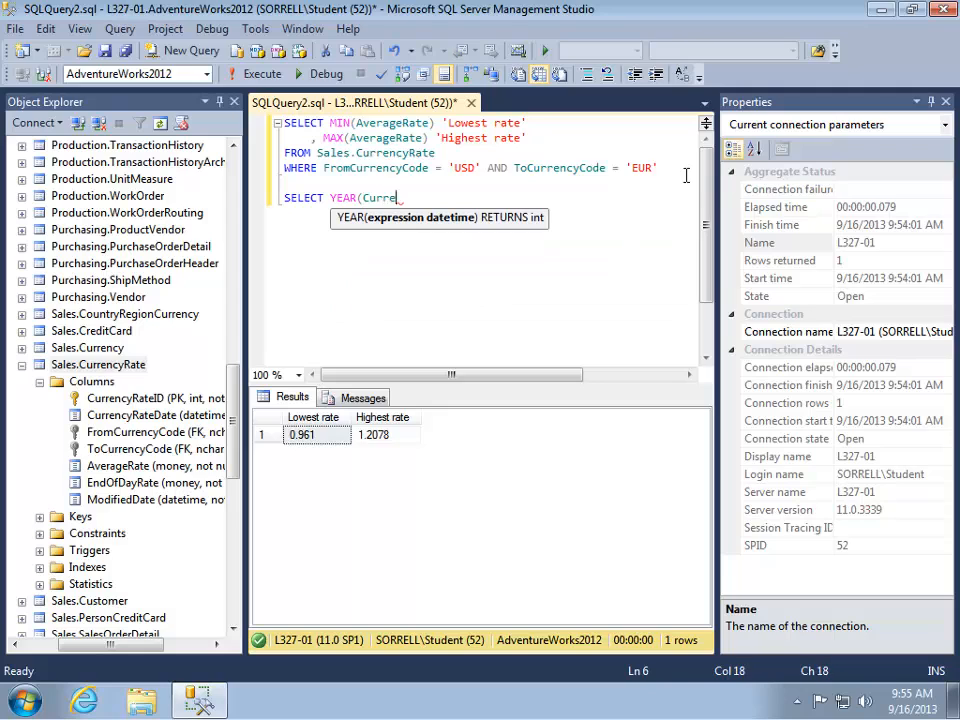
text(ncyRateDate) FROM)
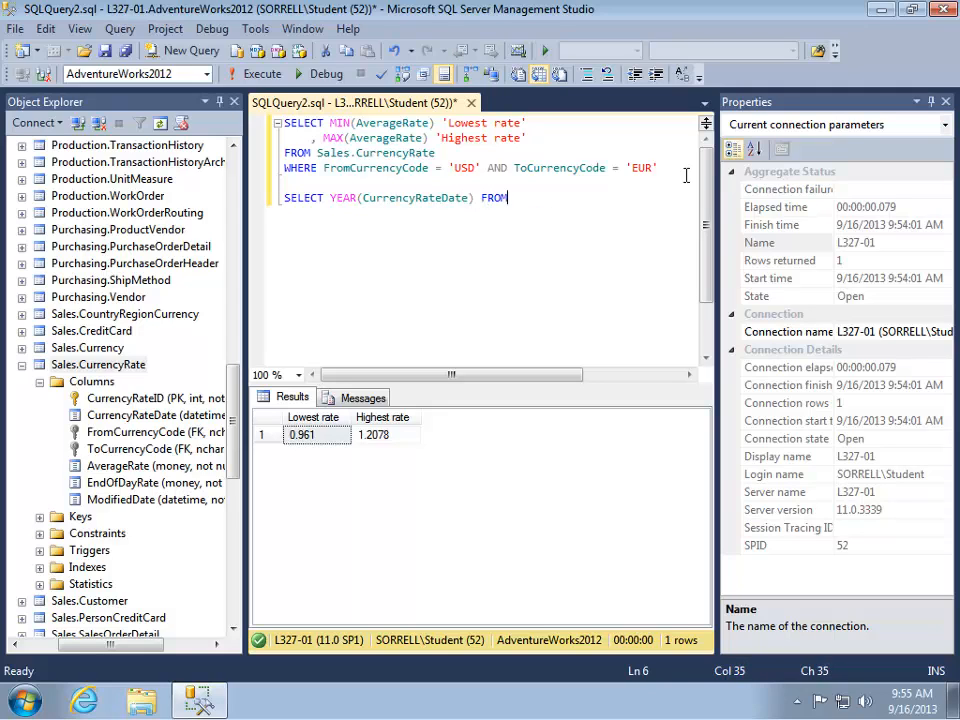
text(Sales.CurrencyRate)
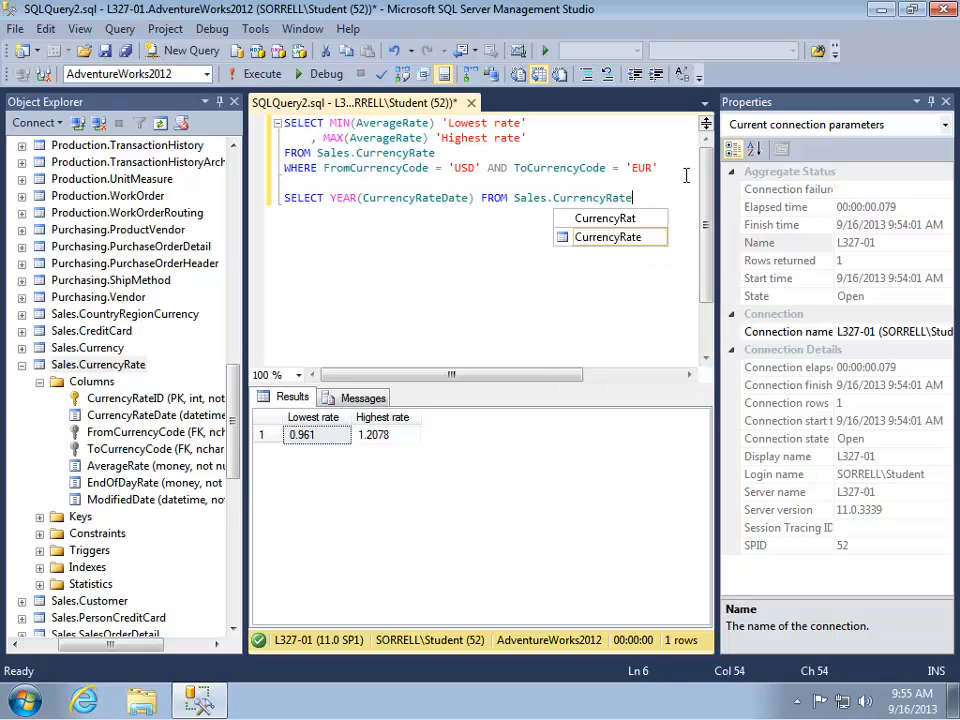
click(238, 74)
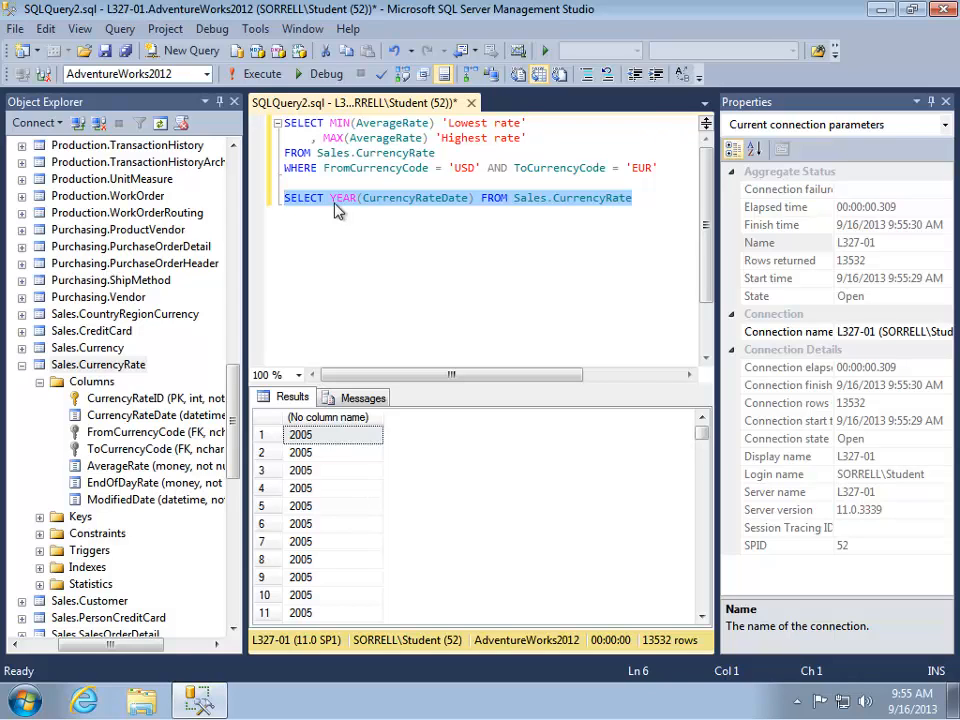
Change the test to MONTH(CurrencyRateDate) and run it again, returning 13,532 rows.
text(MONTH)
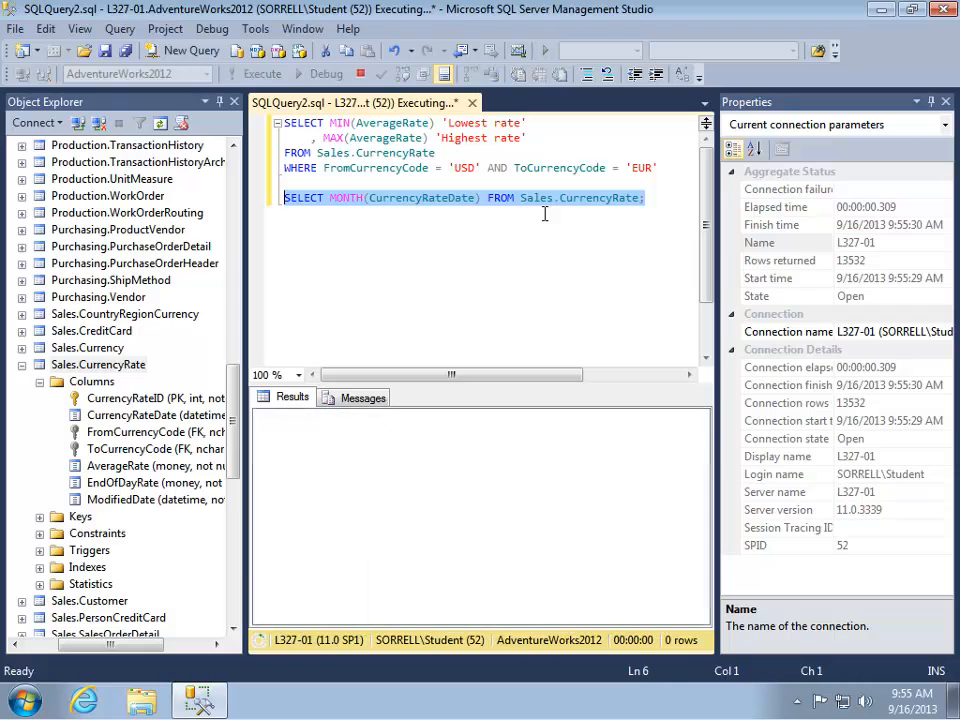
click(262, 74)
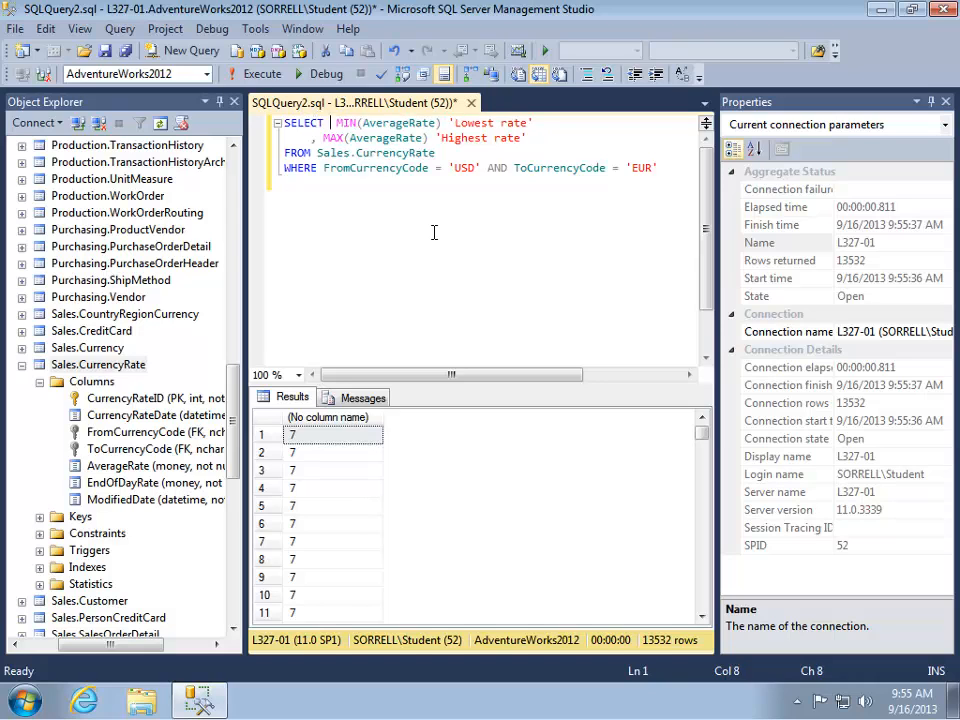
Add YEAR(CurrencyRateDate) as the first SELECT column and run it, hitting grouping error 8120.
text(YEAR(CurrencyRateDate),)
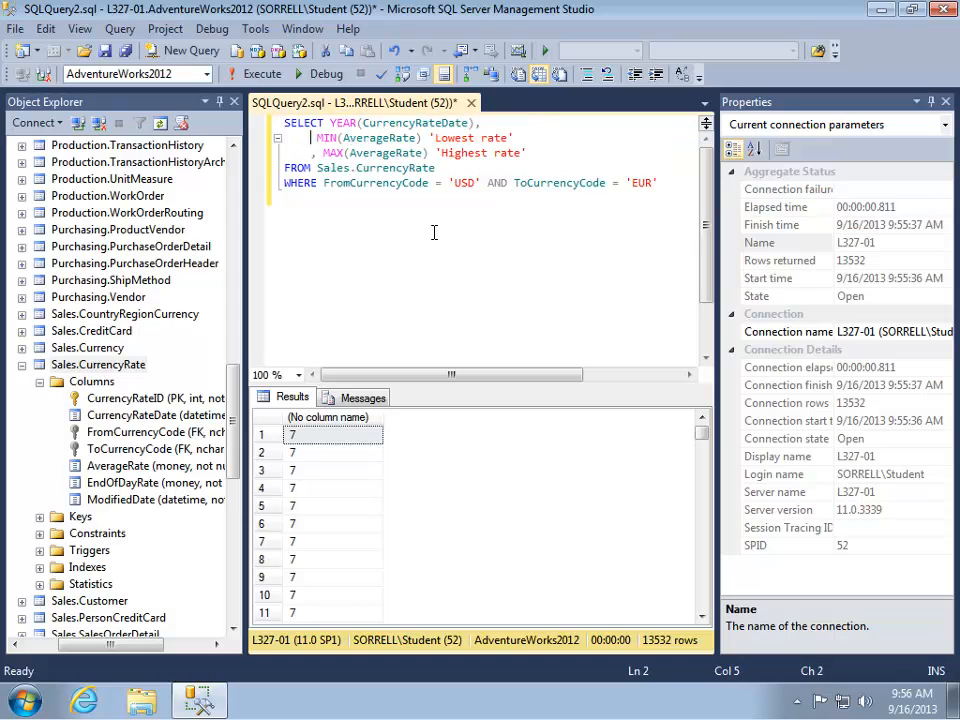
click(262, 73)
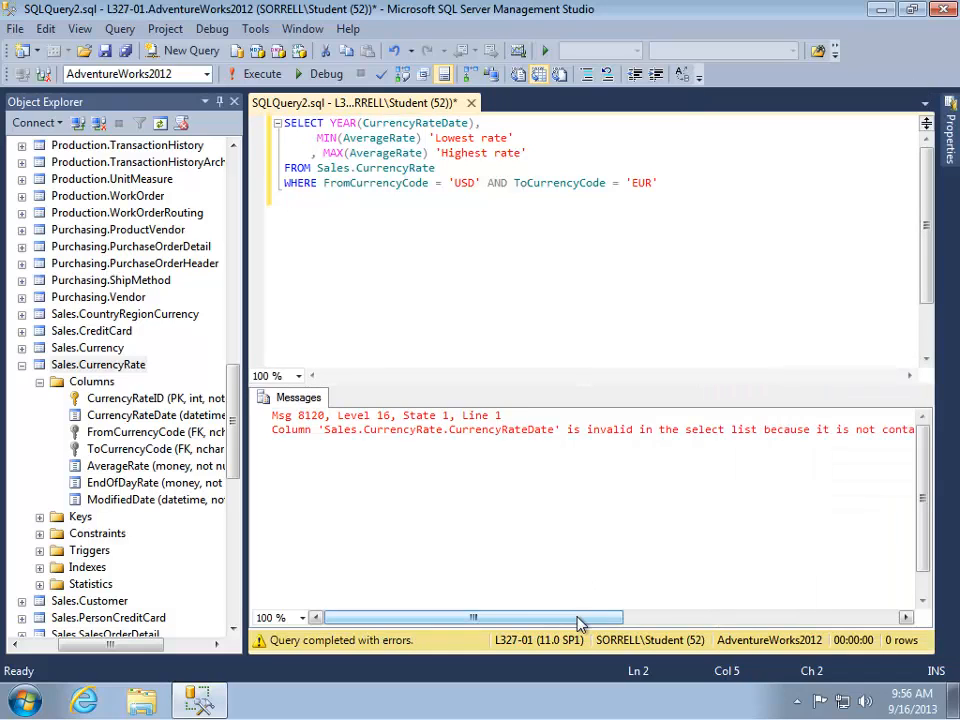
drag(583, 617, 780, 617)
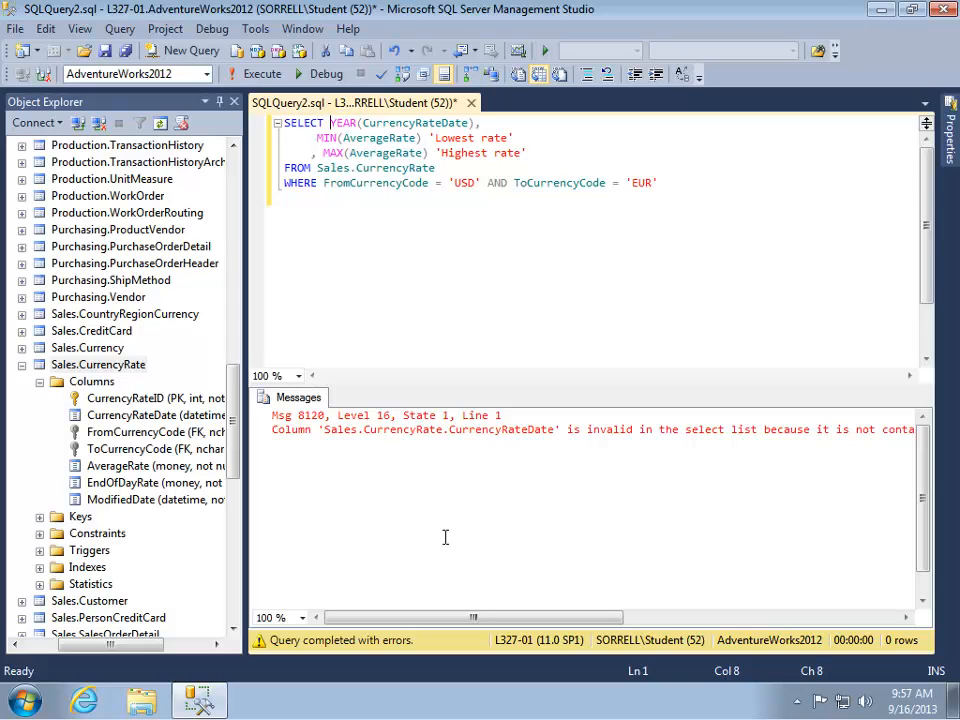
Add a GROUP BY YEAR(CurrencyRateDate) clause below the WHERE clause of the min/max query.
text(MIN()
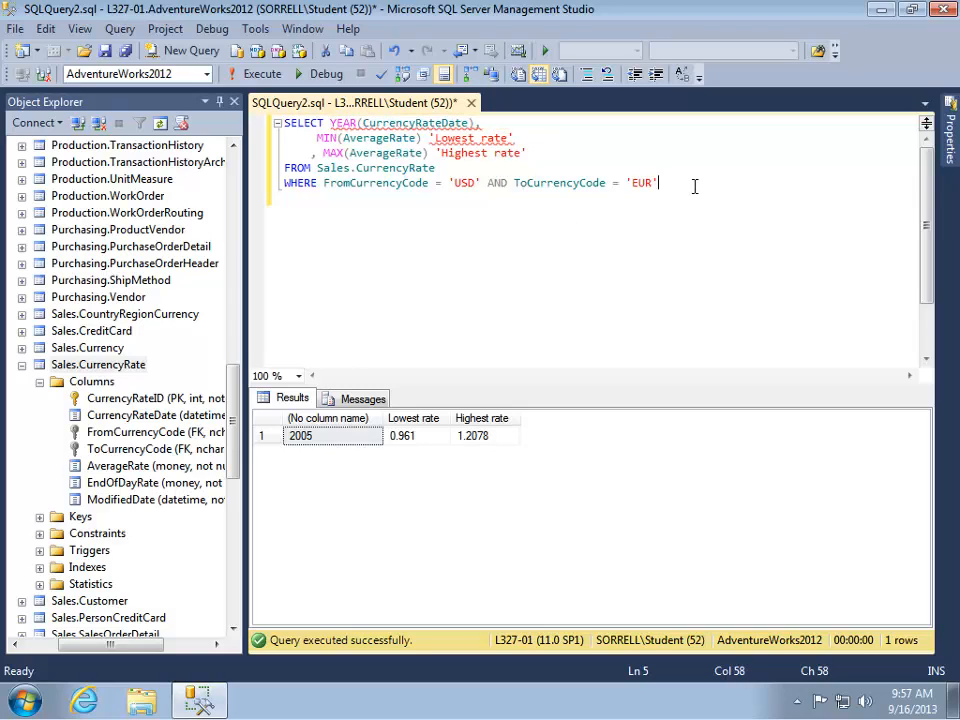
text(GRUP)
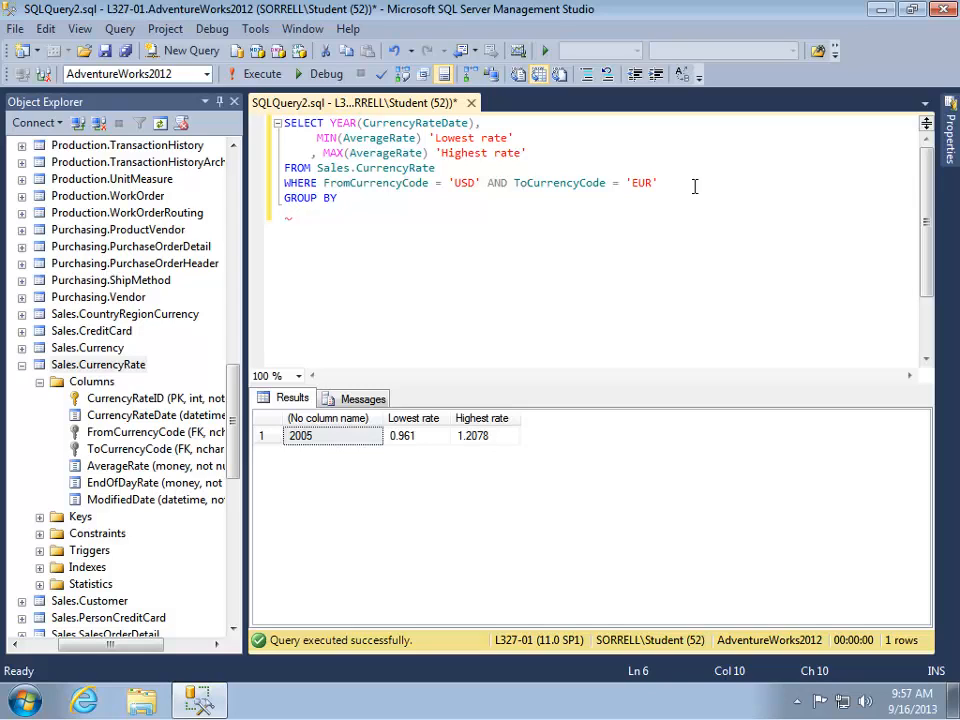
text(YEAR(Currency)
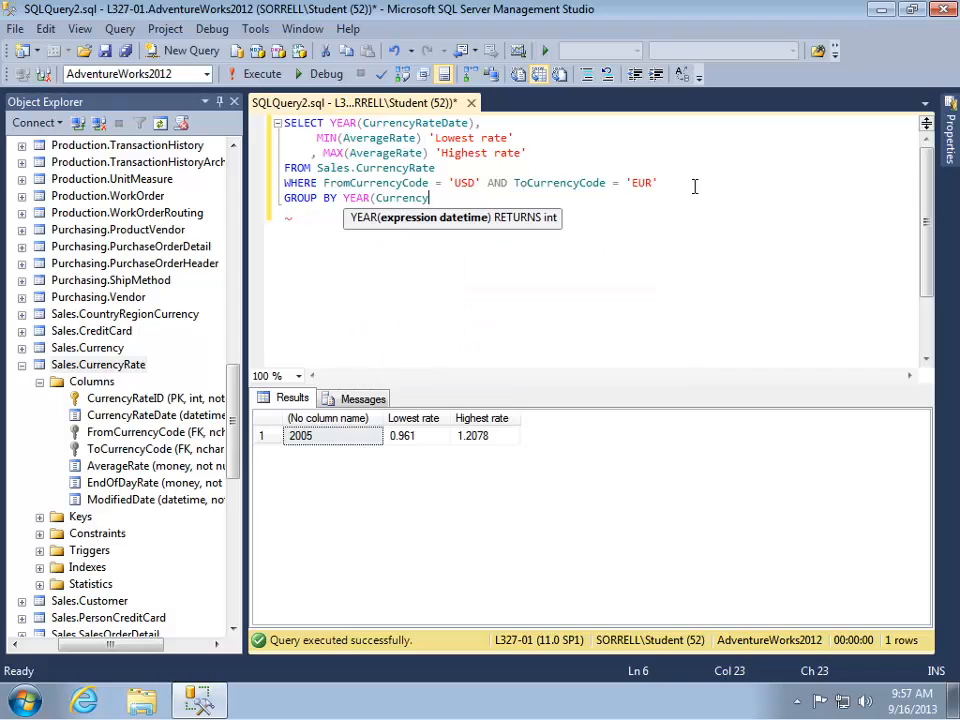
text(RateDate)
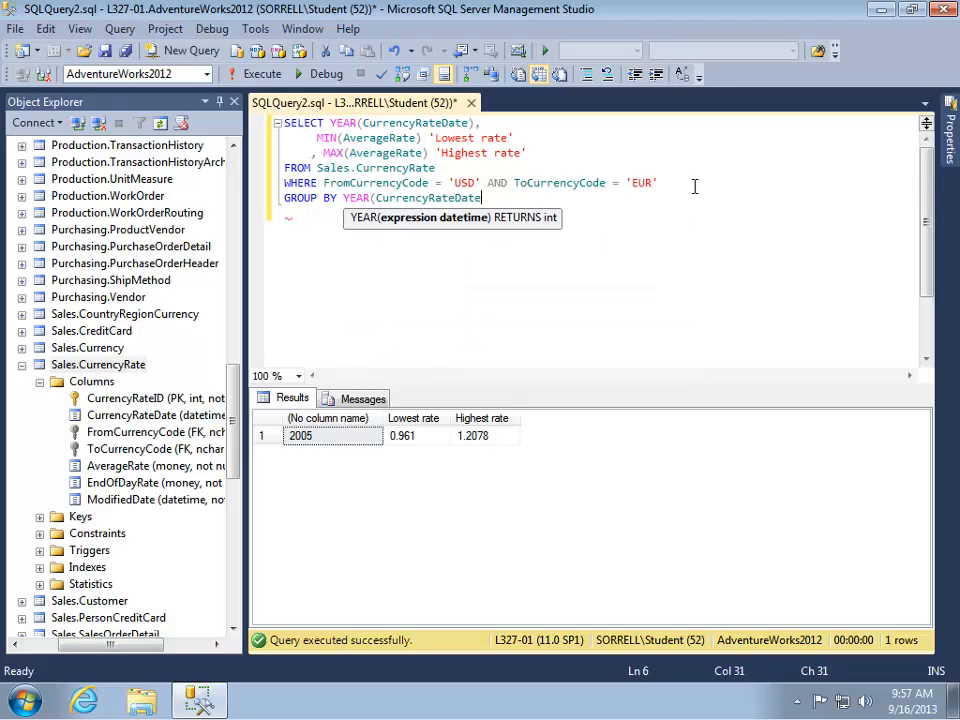
text())
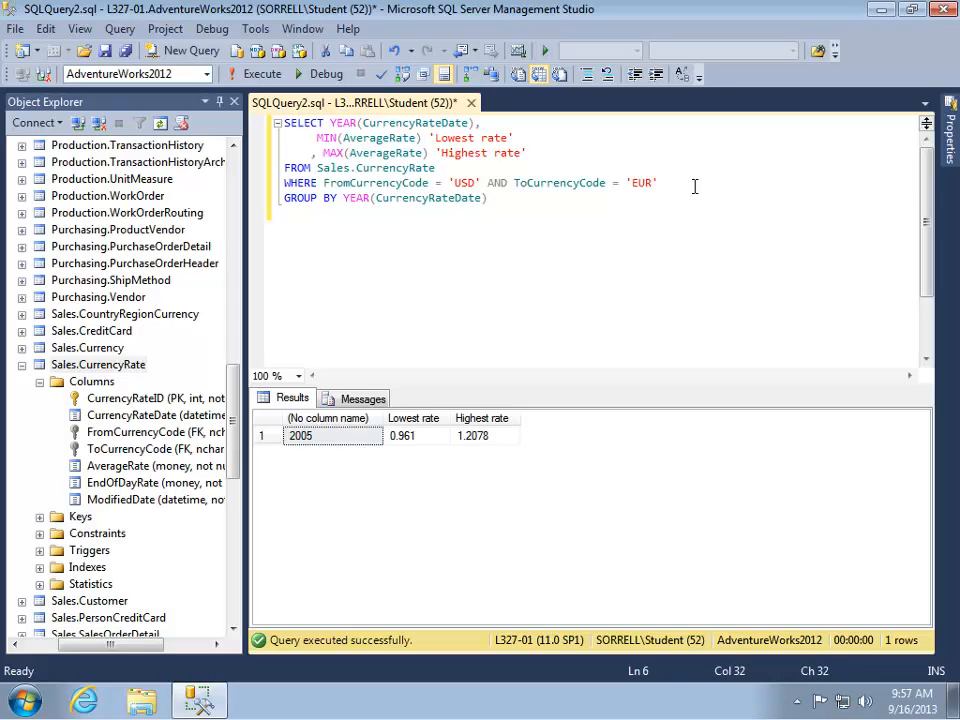
Alias columns 'Year' and 'Month', group by year and month, and run for 37 year-month rows.
click(261, 73)
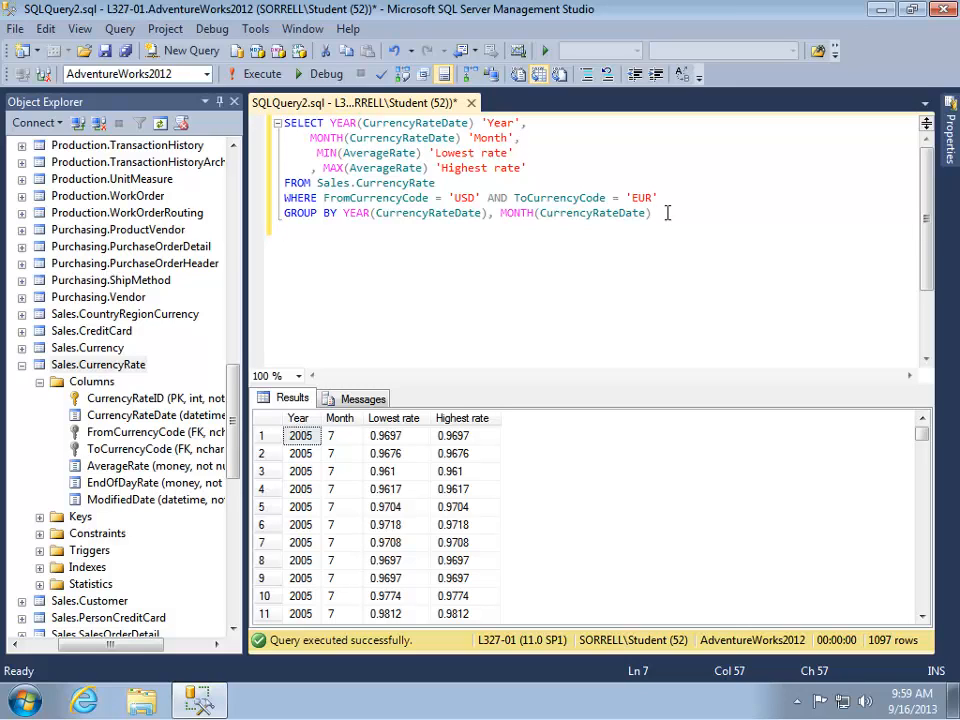
click(259, 74)
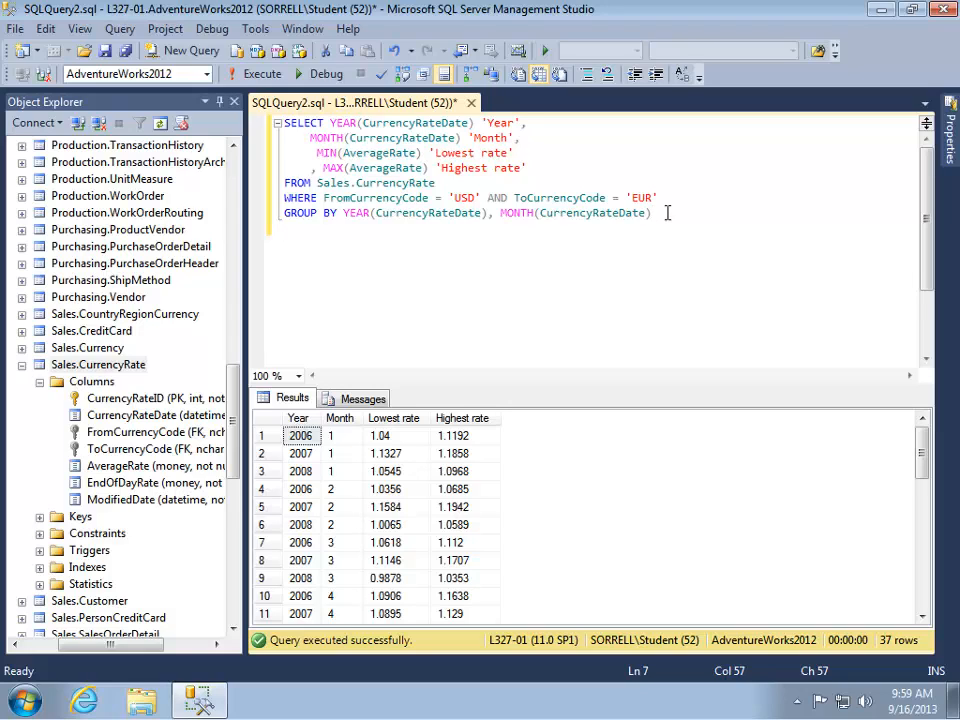
Add ORDER BY 1, 2 after GROUP BY so the monthly rows sort chronologically from July 2005.
text(ORDER BY)
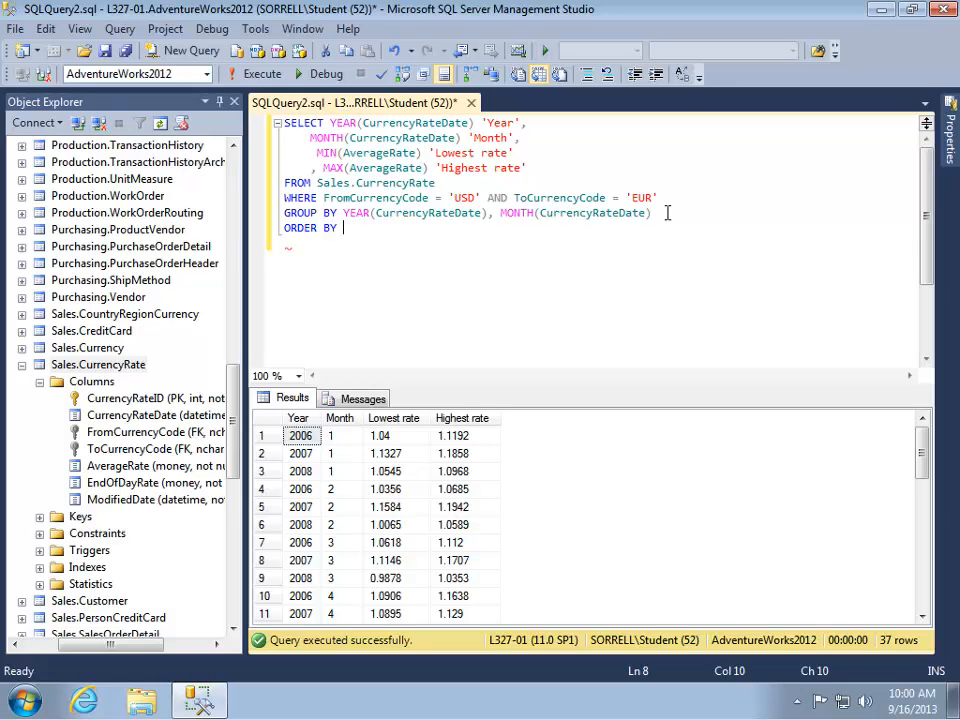
text(1, 2)
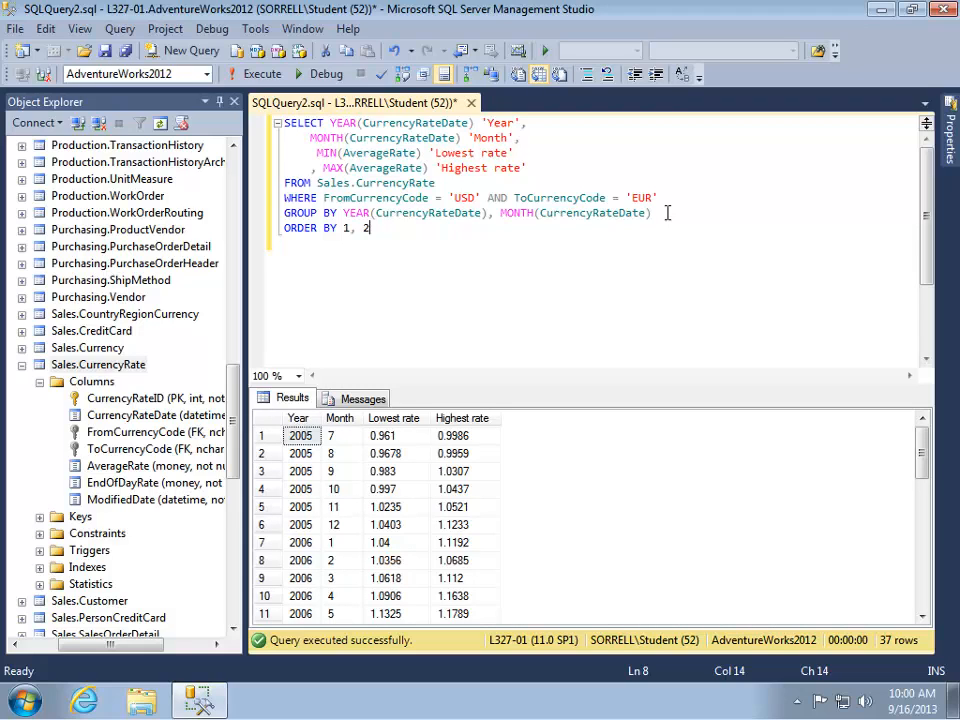
mouse_move(935, 455)
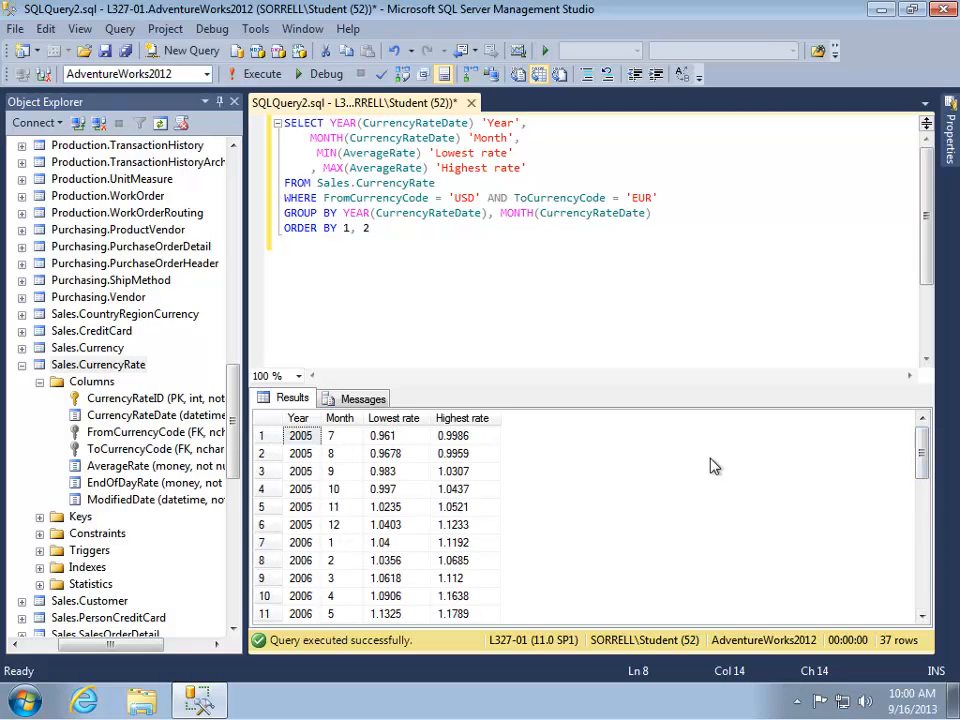
mouse_move(516, 278)
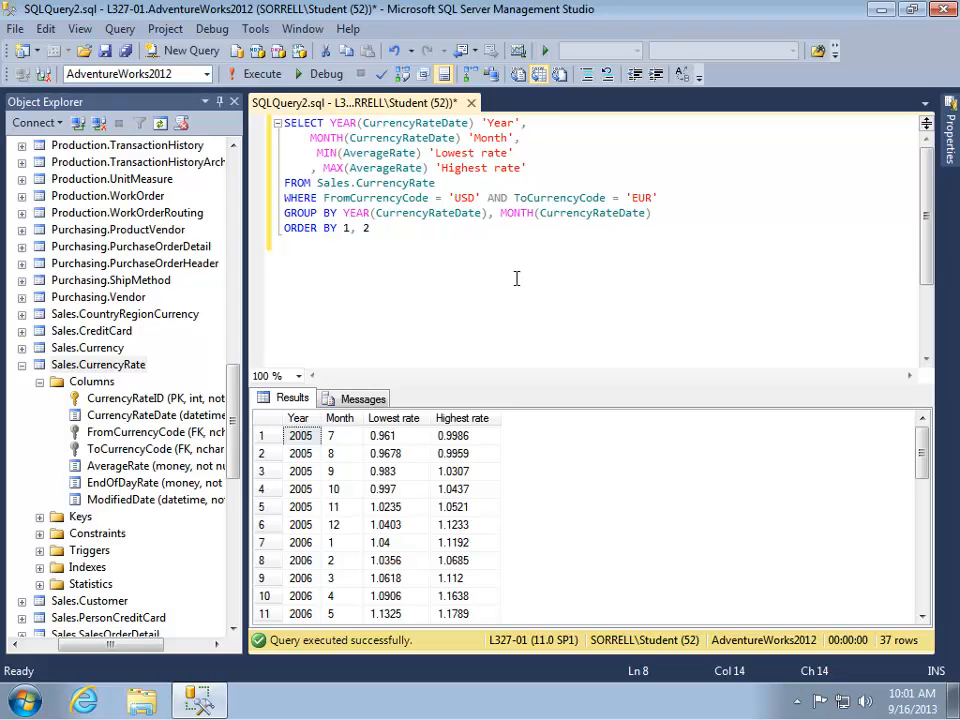
Begin a HAVING MIN(AverageRate condition on a new line between GROUP BY and ORDER BY.
click(372, 213)
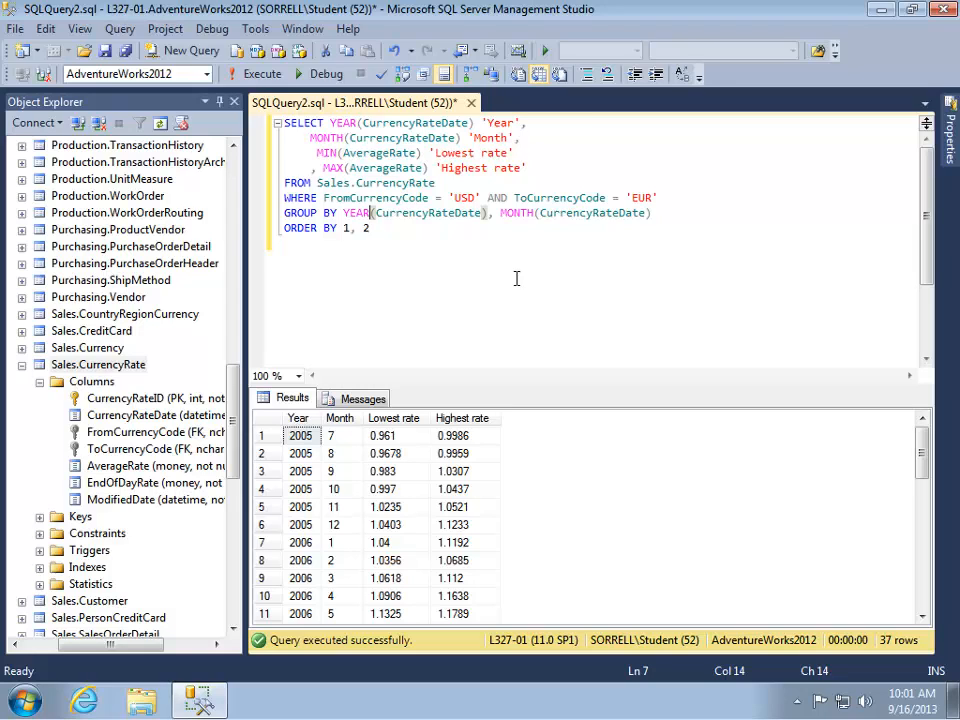
text(HAVI)
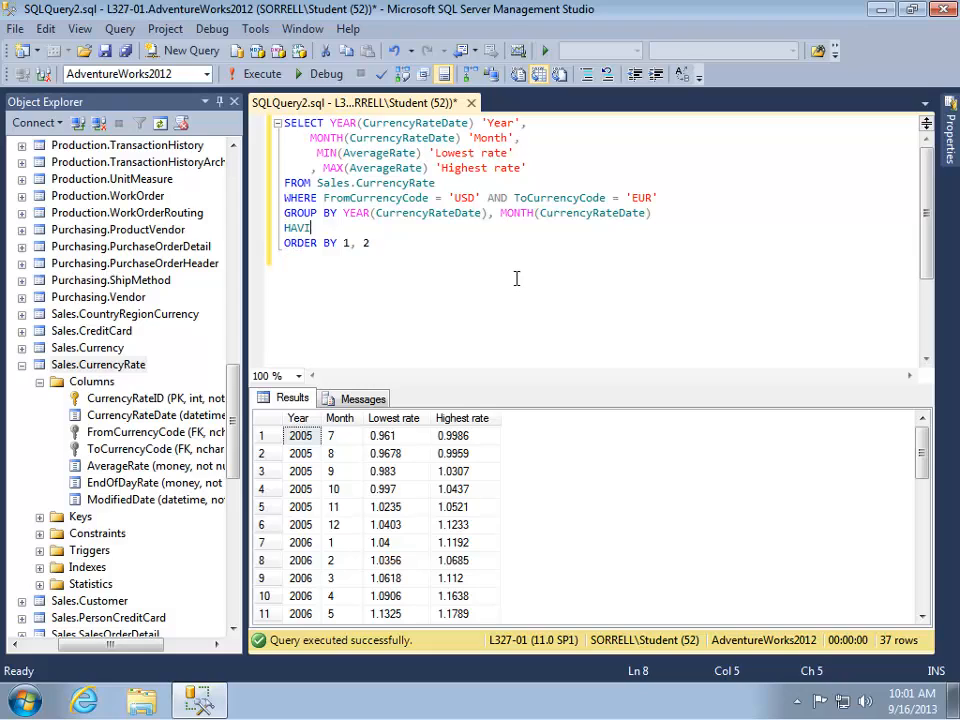
text(NG)
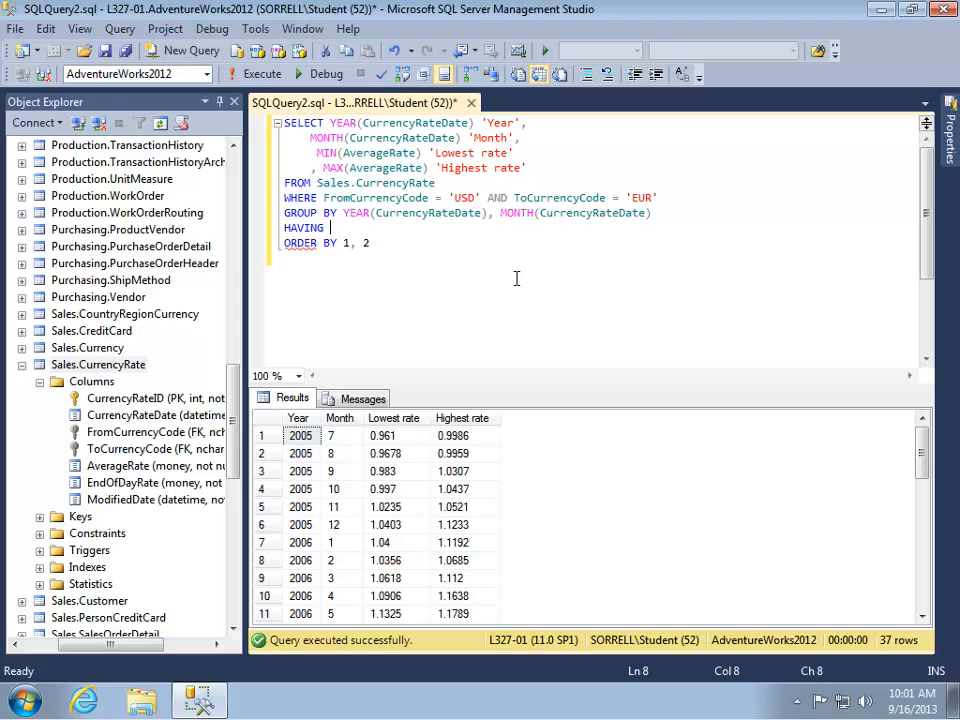
text(M)
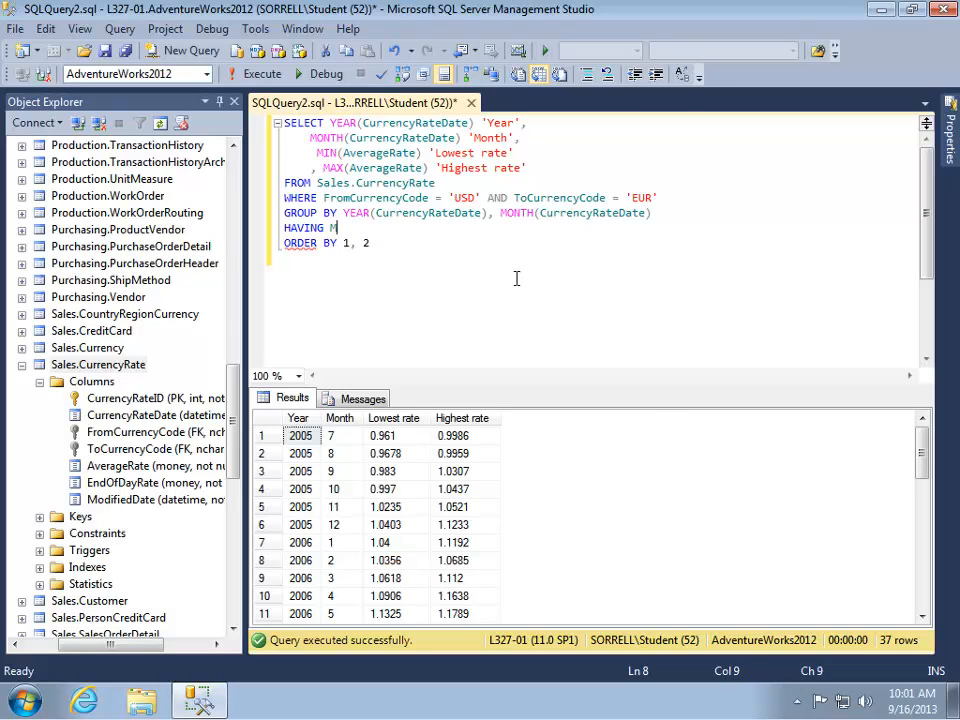
text(IN(Av)
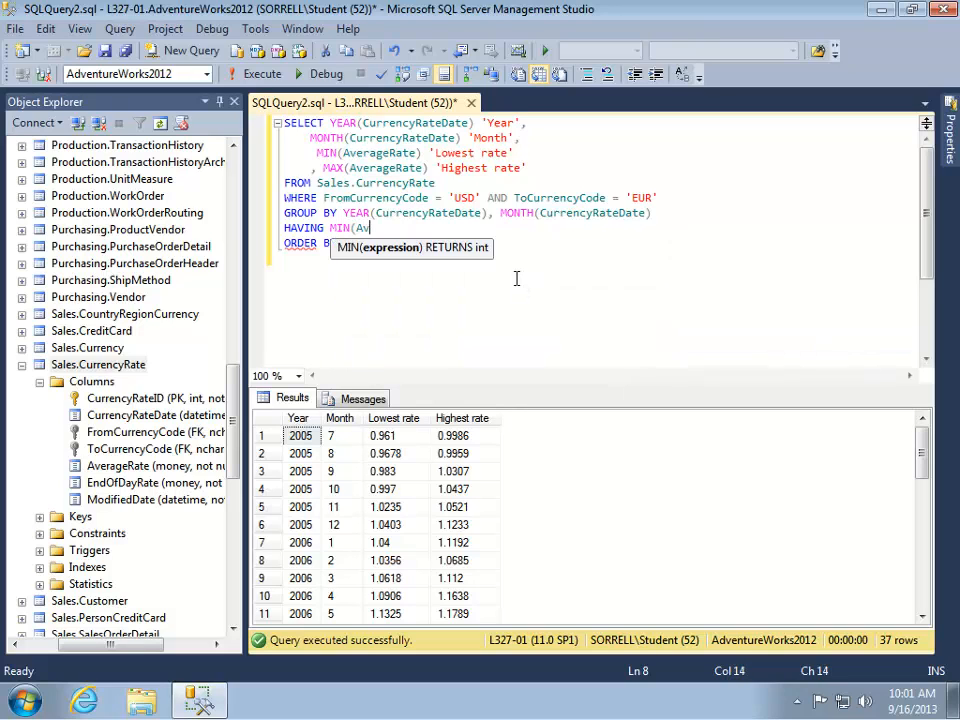
text(erage)
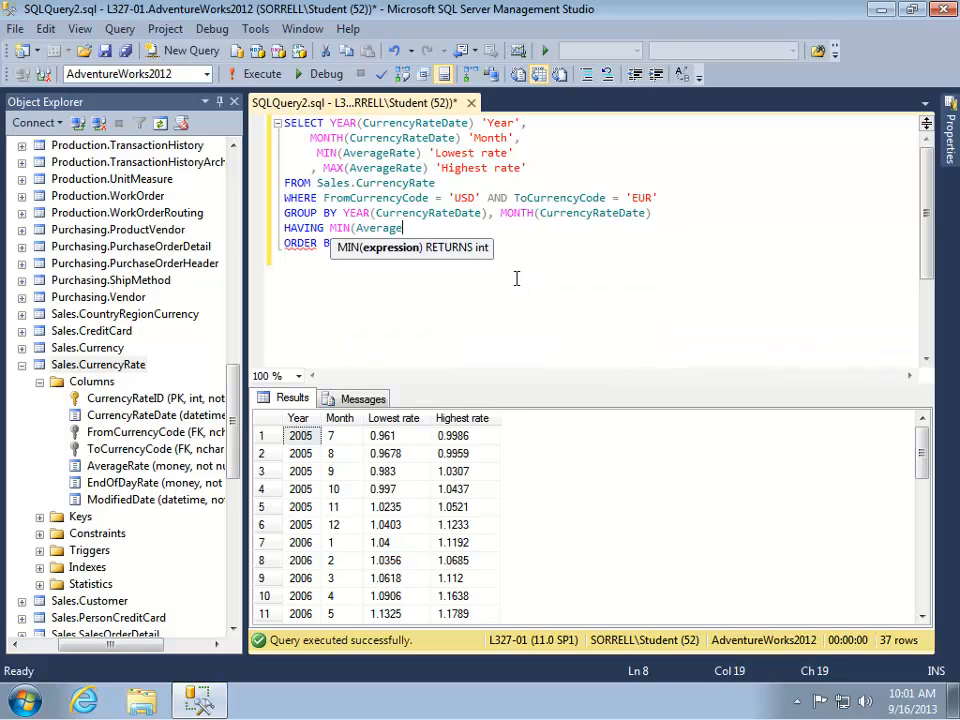